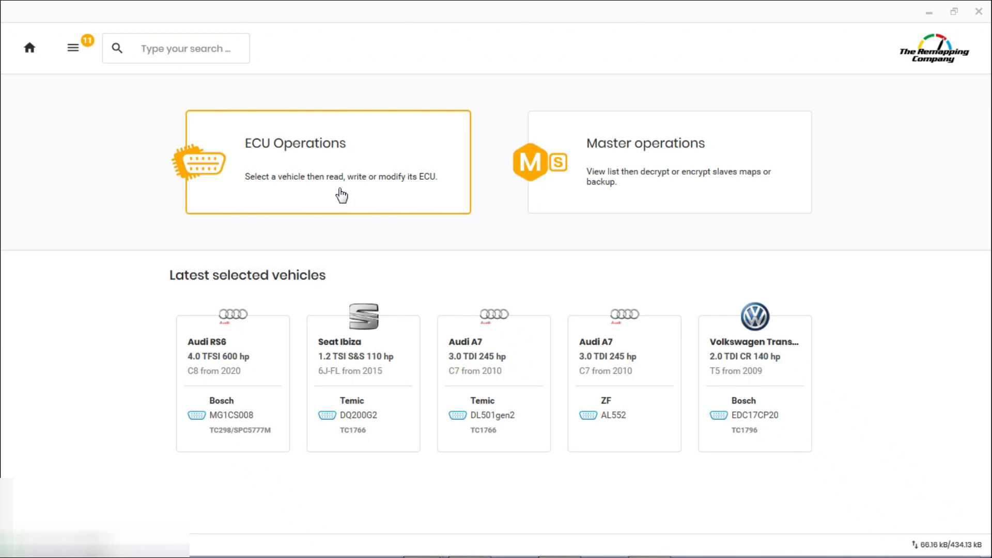
{"action": "mouse_move", "coordinate": [341, 171]}
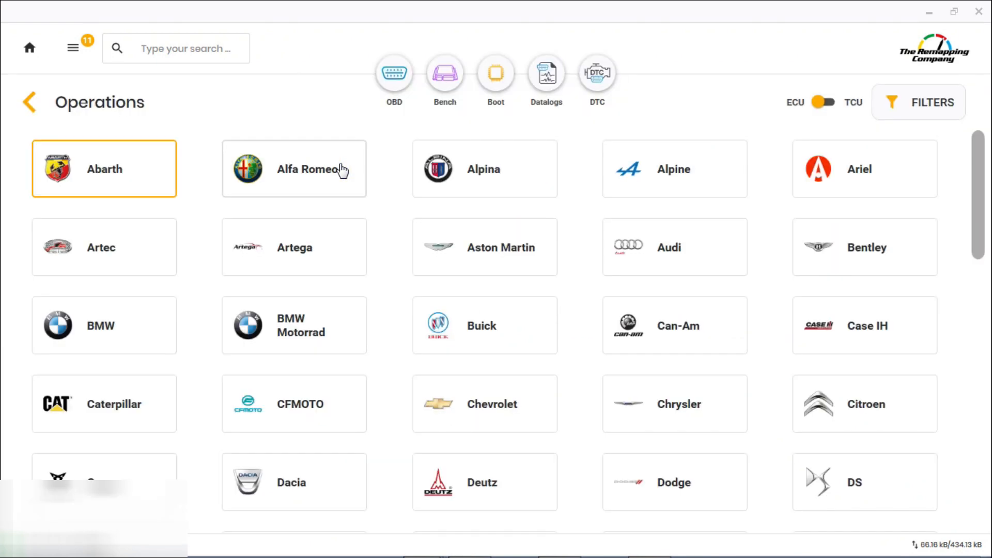
{"action": "mouse_move", "coordinate": [728, 273]}
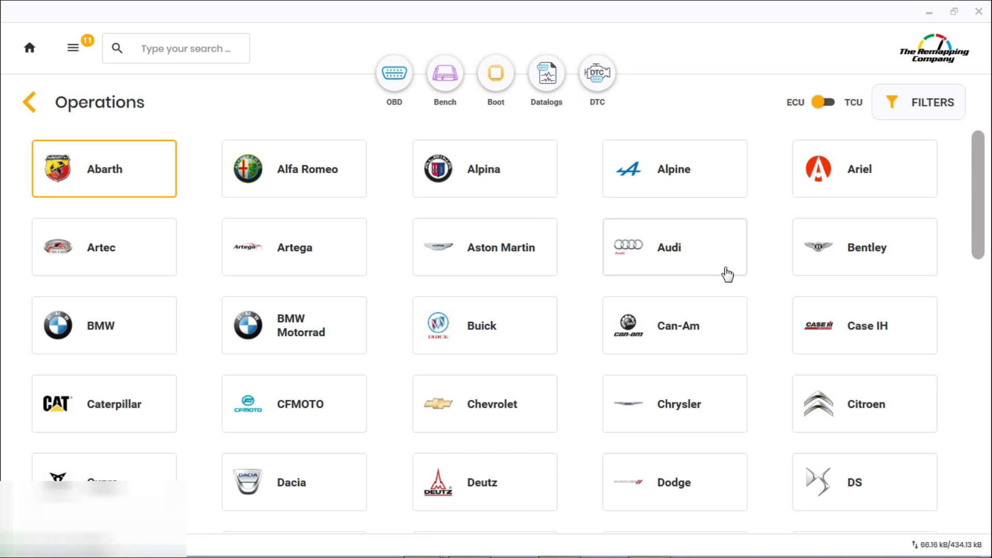
Choose Audi as the make and scroll the model list down to the RS6 generations.
{"action": "left_click", "coordinate": [674, 247]}
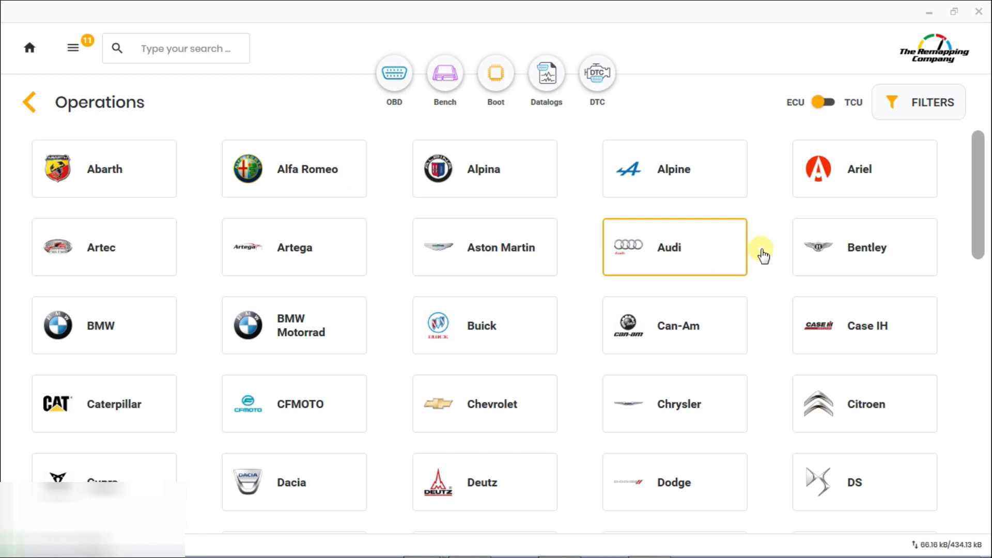
{"action": "left_click", "coordinate": [673, 247]}
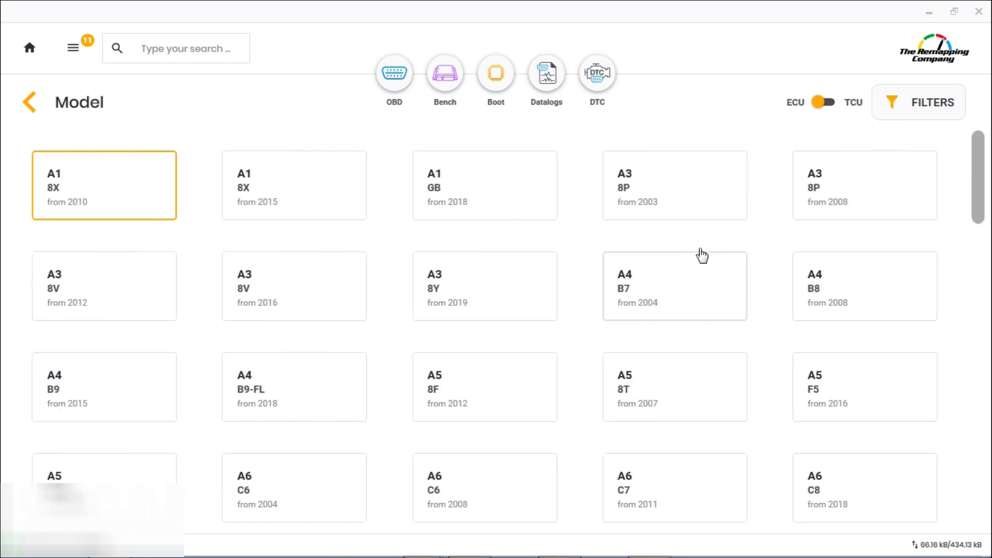
{"action": "scroll", "scroll_direction": "down", "scroll_amount": 3}
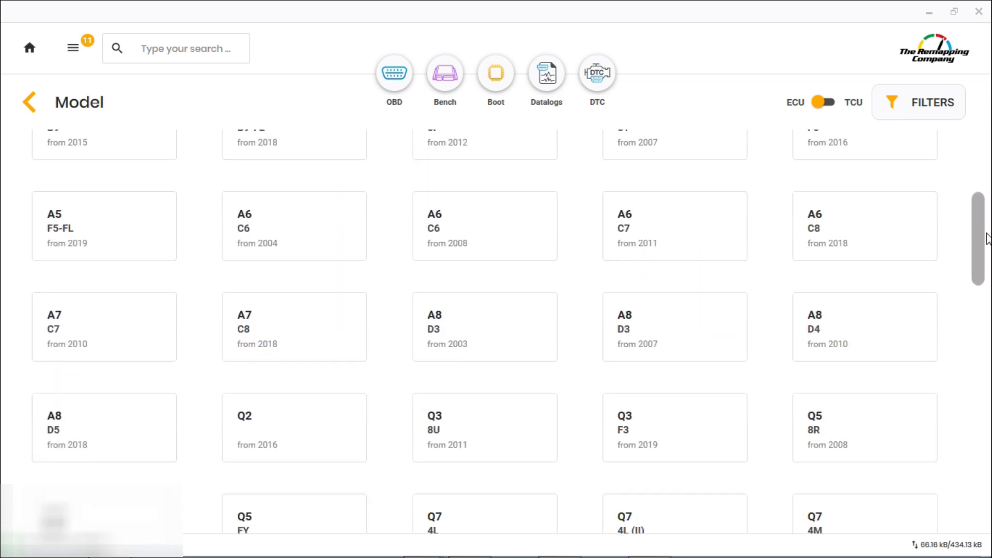
{"action": "scroll", "scroll_direction": "down", "scroll_amount": 3}
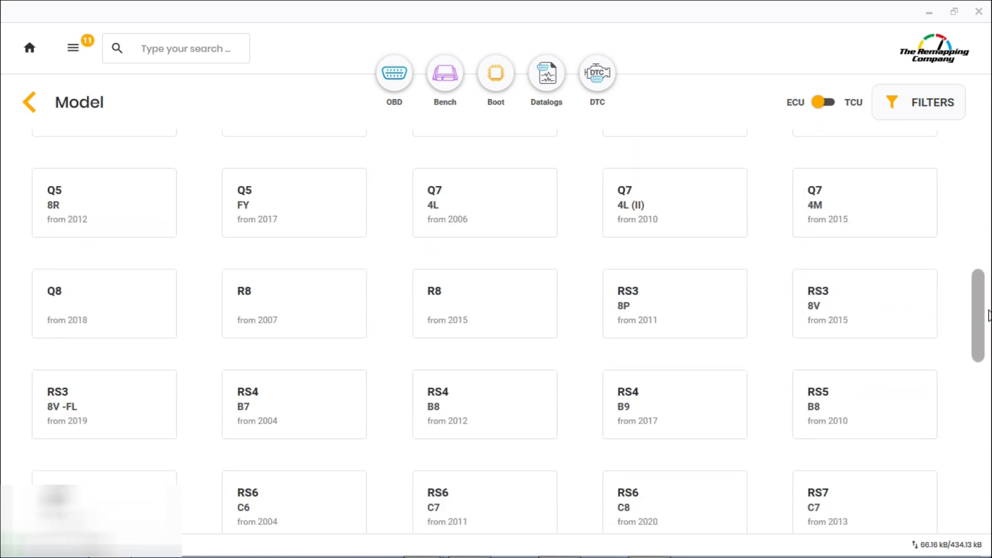
{"action": "scroll", "scroll_direction": "down", "scroll_amount": 3}
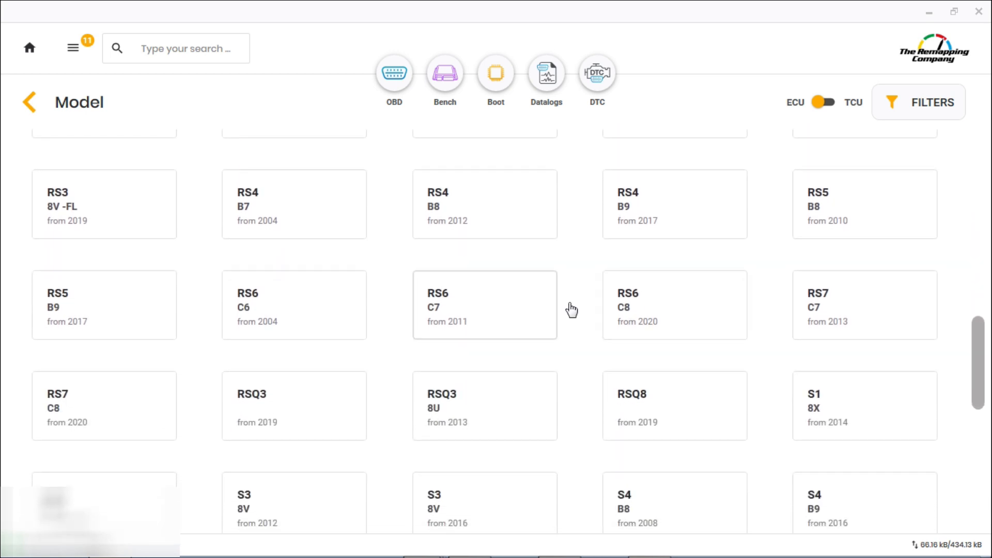
{"action": "mouse_move", "coordinate": [441, 336]}
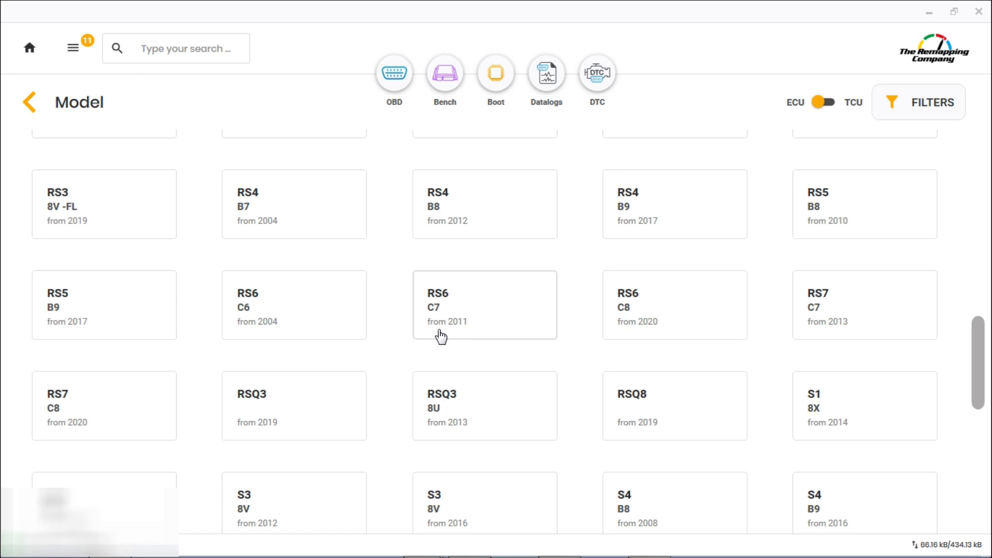
{"action": "mouse_move", "coordinate": [454, 352]}
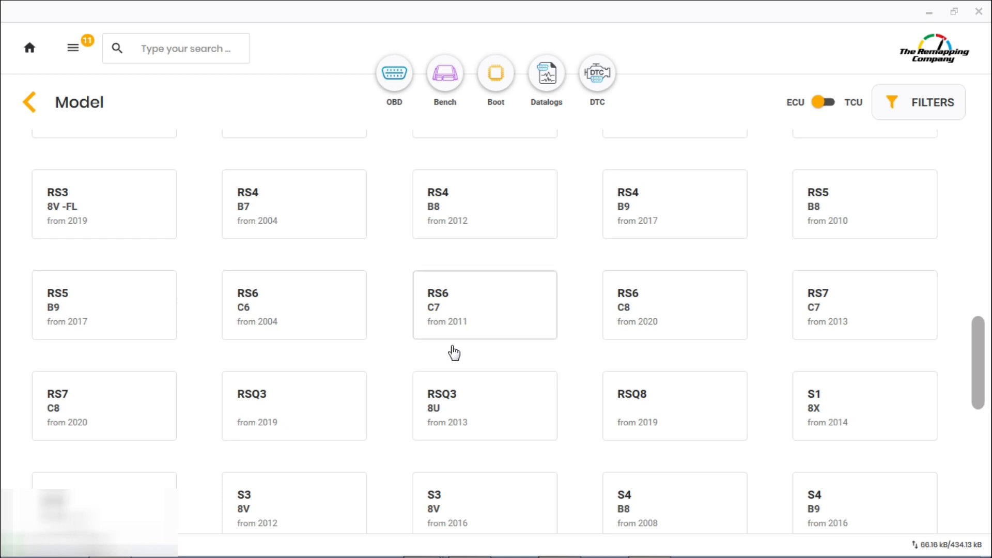
{"action": "mouse_move", "coordinate": [639, 334]}
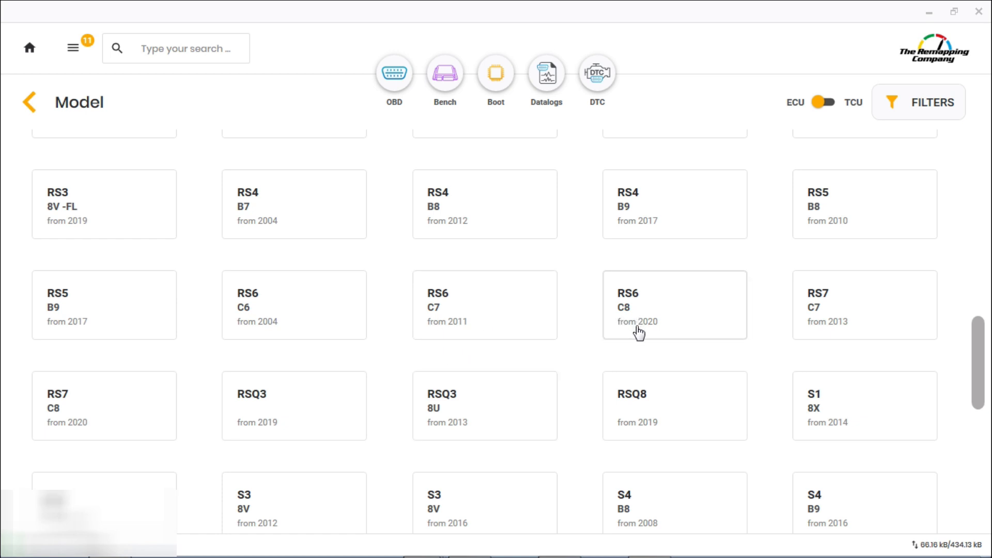
{"action": "mouse_move", "coordinate": [645, 334]}
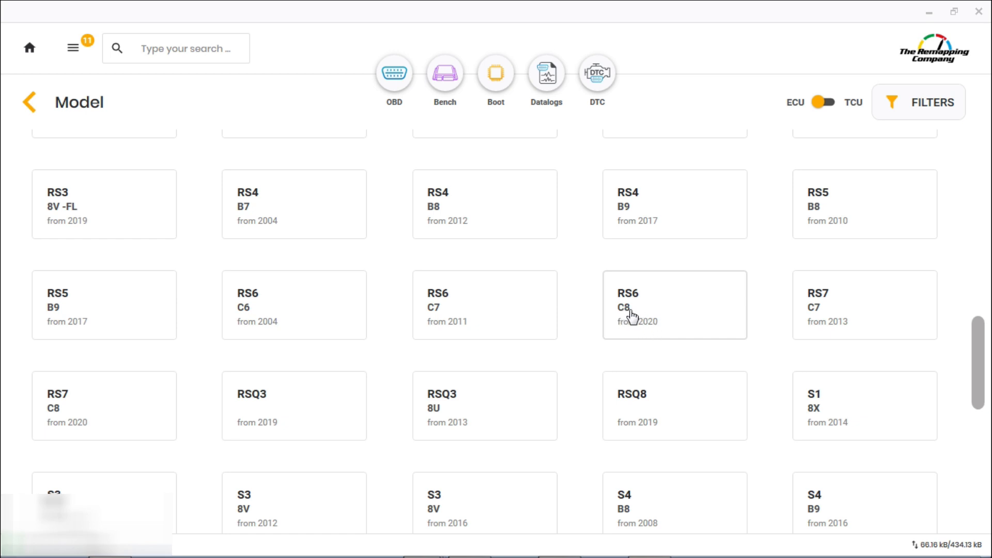
Select the 2020 RS6 C8 over OBD and rerun identification to detect the MG1CS008.
{"action": "left_click", "coordinate": [674, 305]}
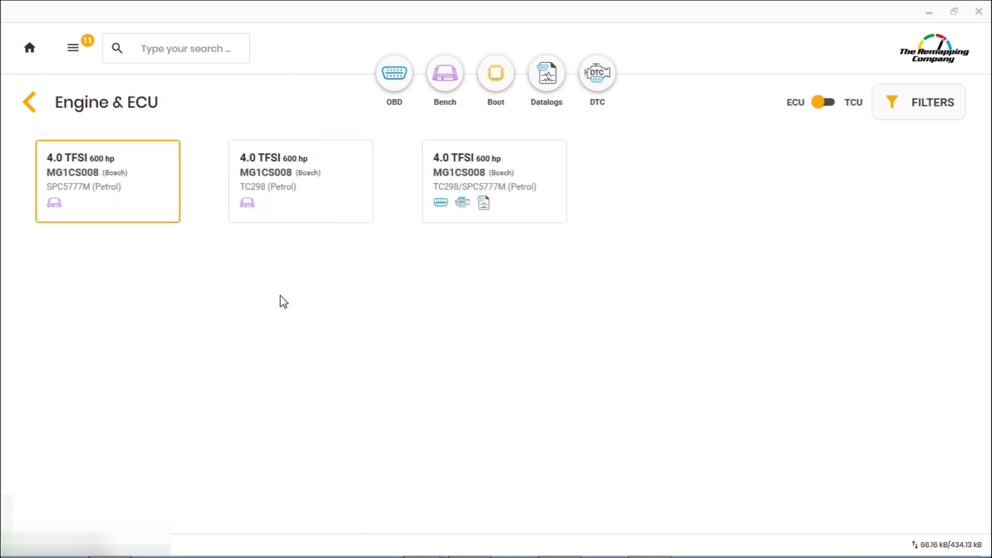
{"action": "mouse_move", "coordinate": [342, 296]}
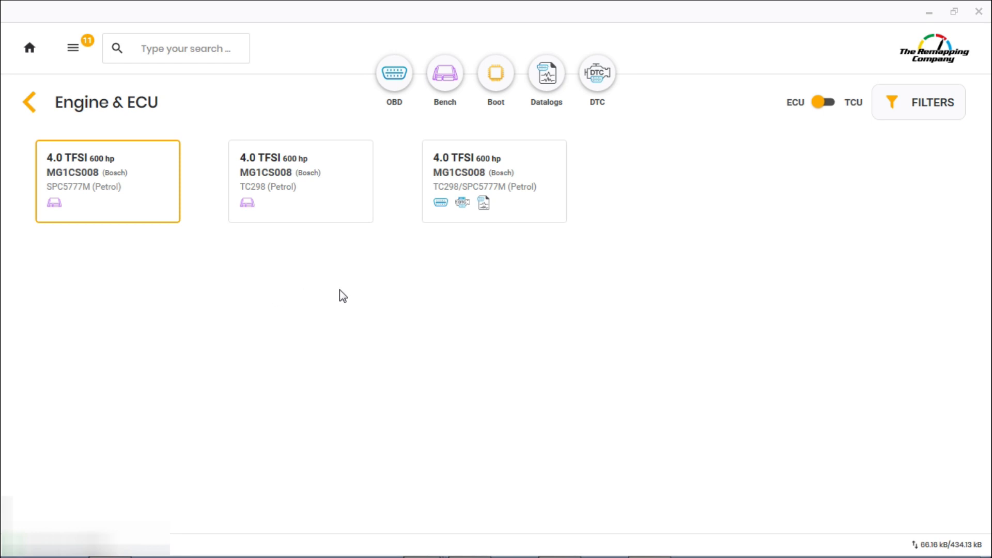
{"action": "mouse_move", "coordinate": [481, 215]}
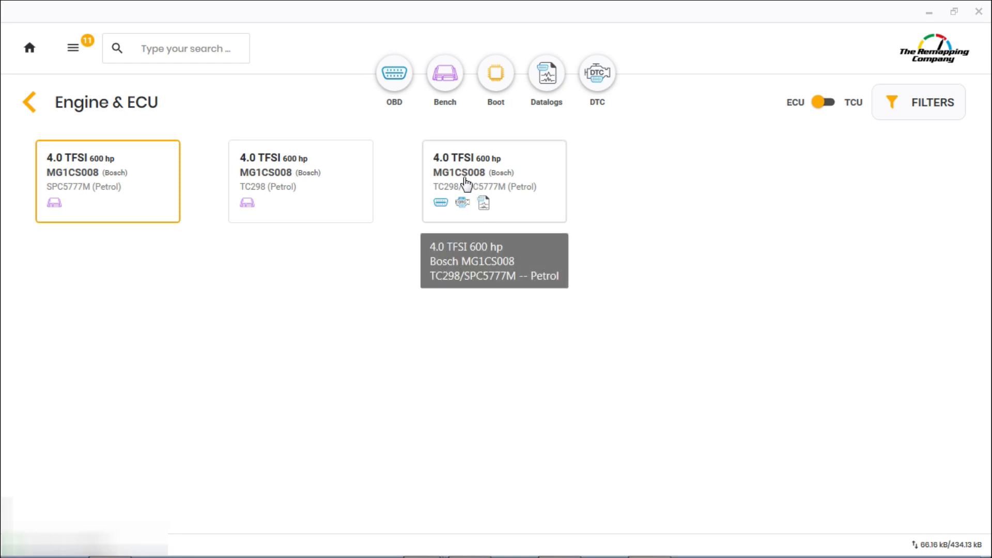
{"action": "mouse_move", "coordinate": [445, 214]}
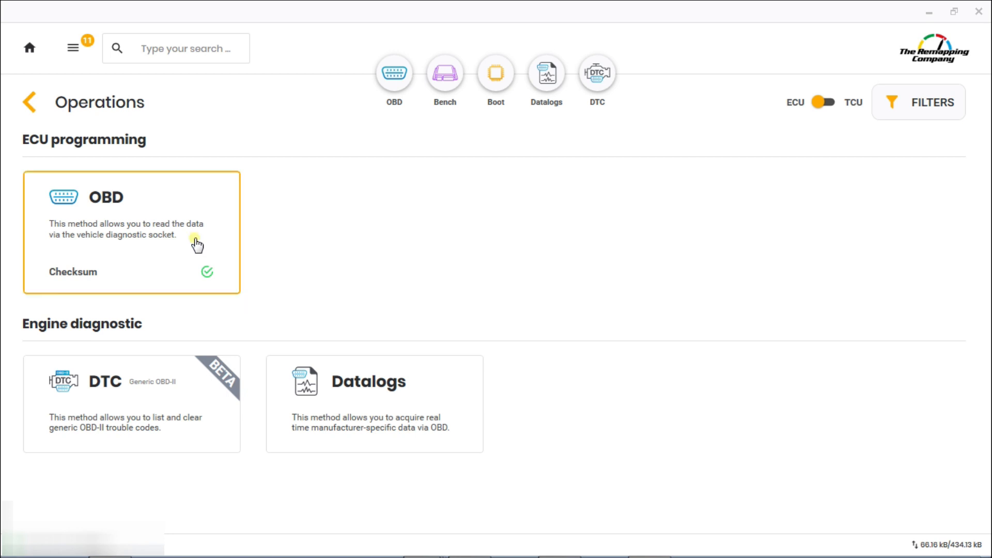
{"action": "left_click", "coordinate": [131, 232]}
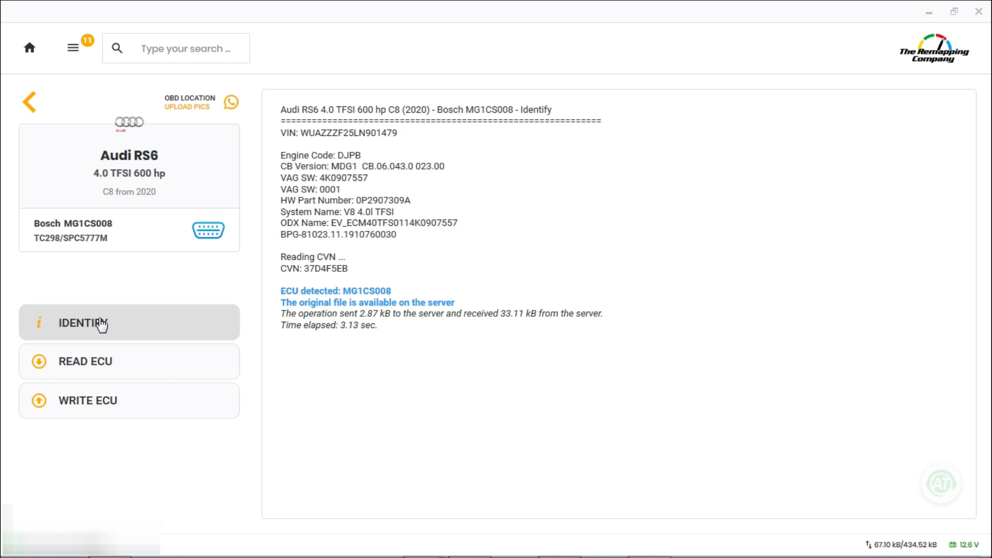
{"action": "mouse_move", "coordinate": [941, 517]}
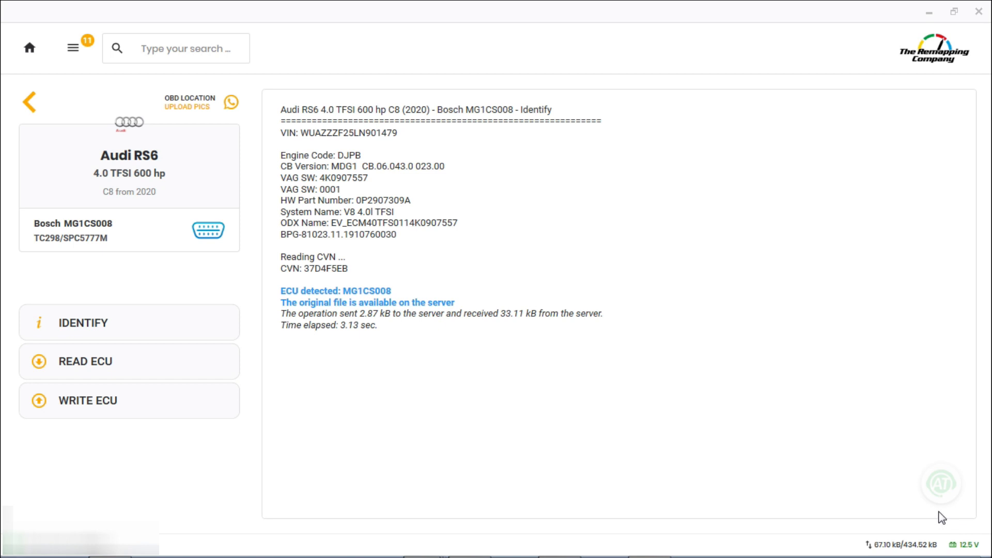
{"action": "mouse_move", "coordinate": [966, 534]}
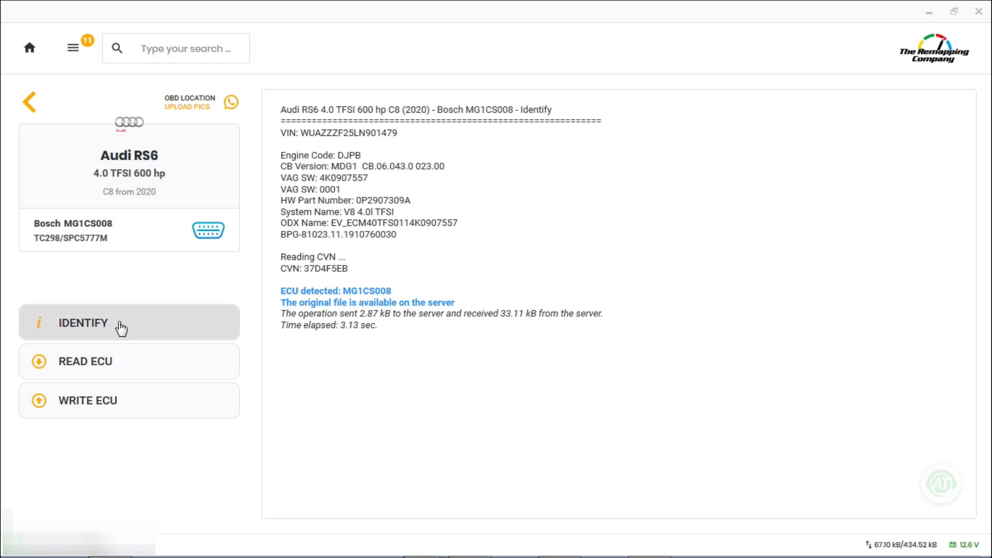
{"action": "left_click", "coordinate": [83, 323]}
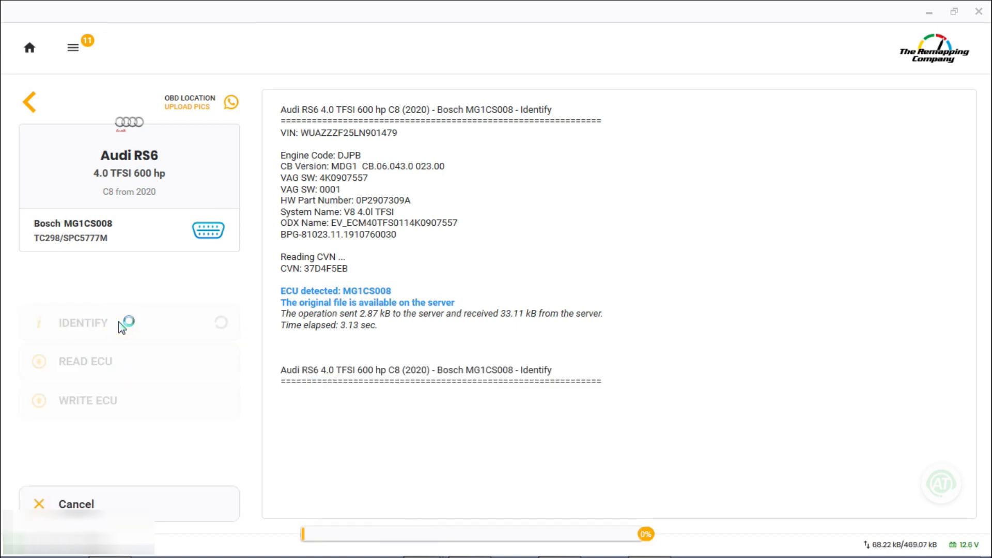
{"action": "scroll", "scroll_direction": "down", "scroll_amount": 3}
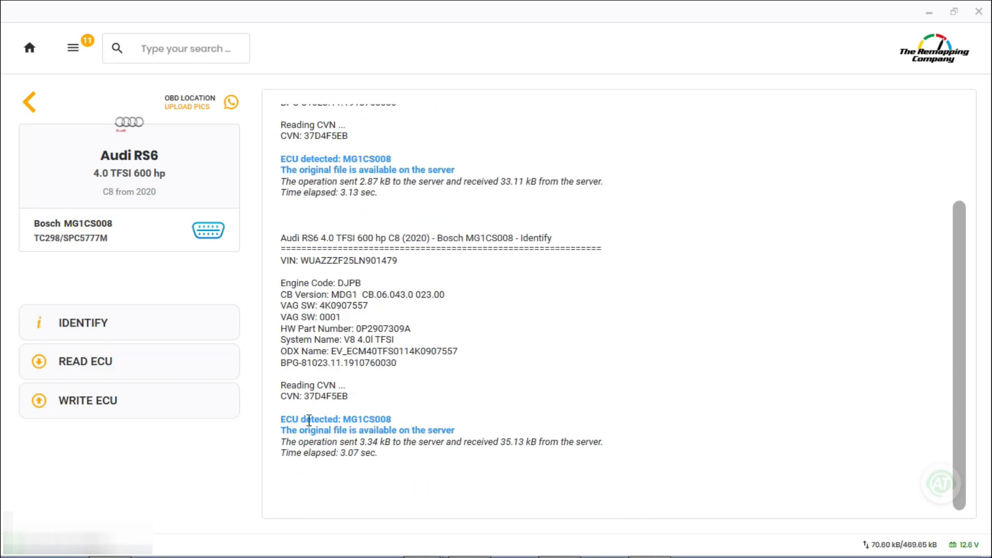
{"action": "mouse_move", "coordinate": [268, 386]}
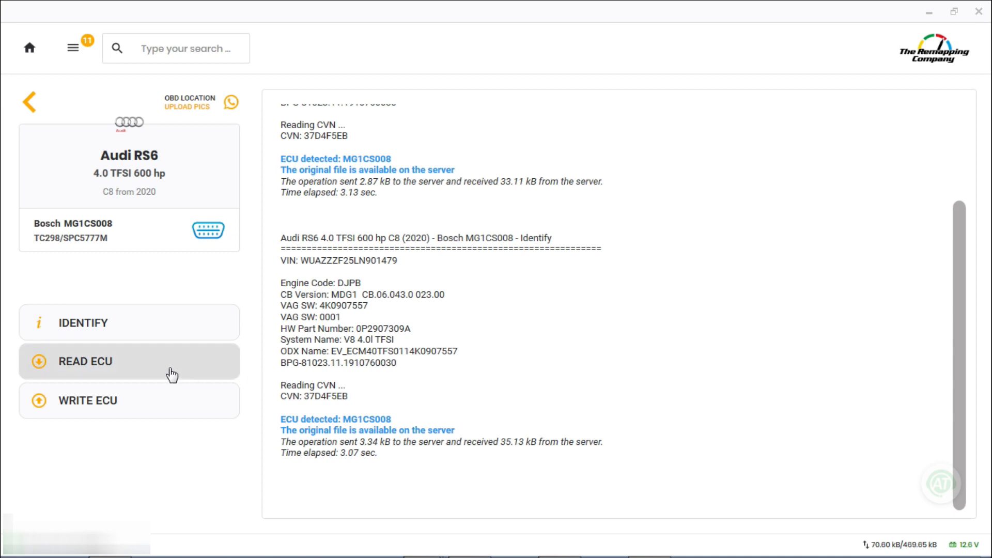
Virtually read the ECU and save the stock .bin under its suggested name.
{"action": "left_click", "coordinate": [129, 361]}
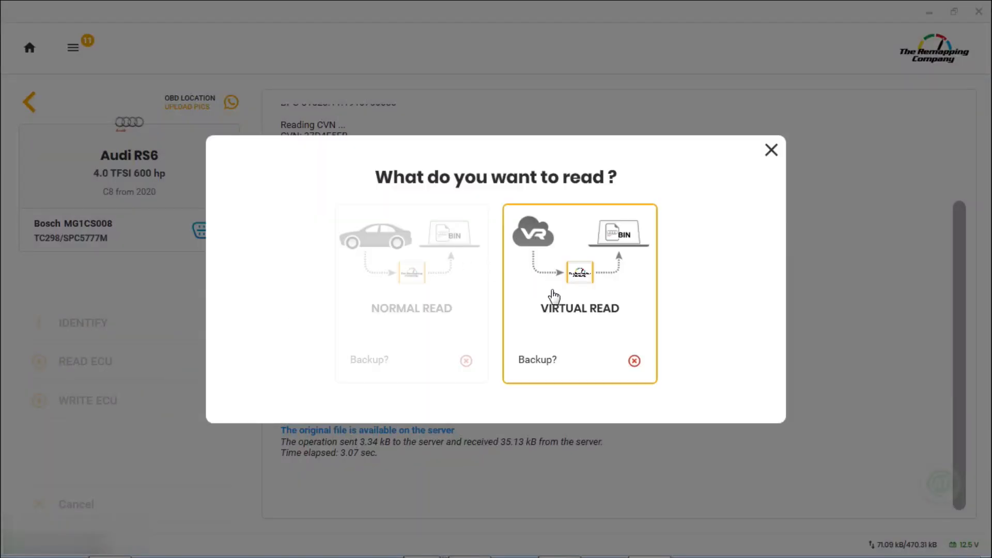
{"action": "left_click", "coordinate": [578, 273]}
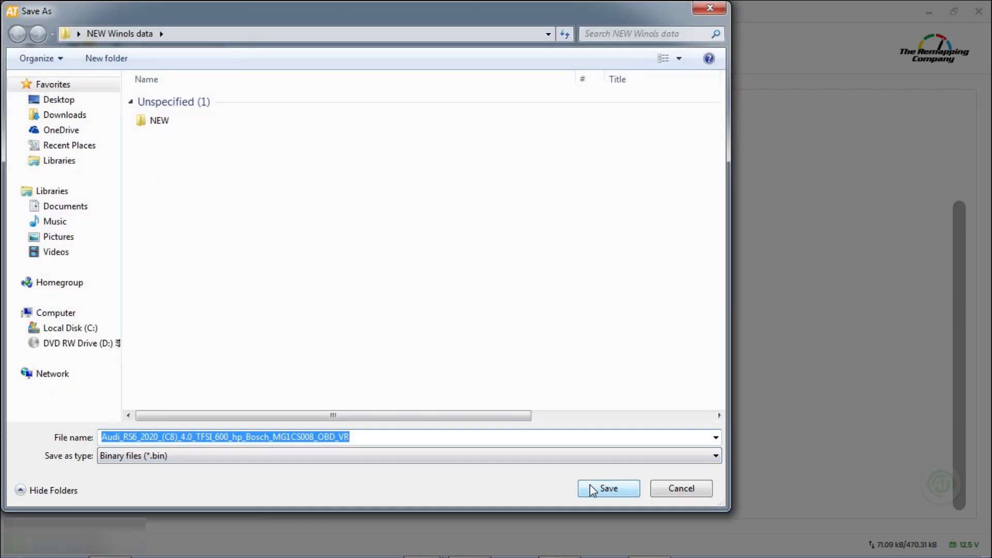
{"action": "left_click", "coordinate": [607, 488]}
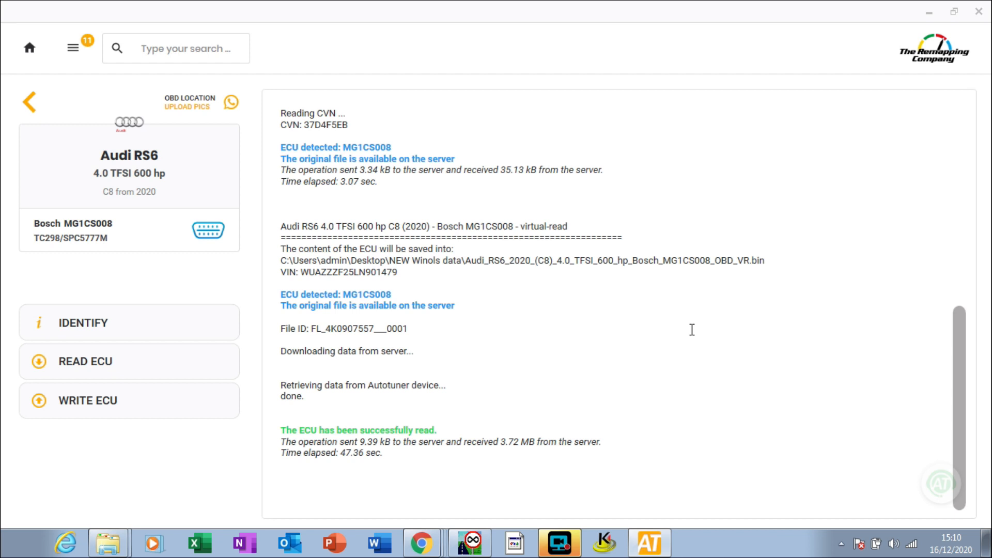
{"action": "mouse_move", "coordinate": [447, 371]}
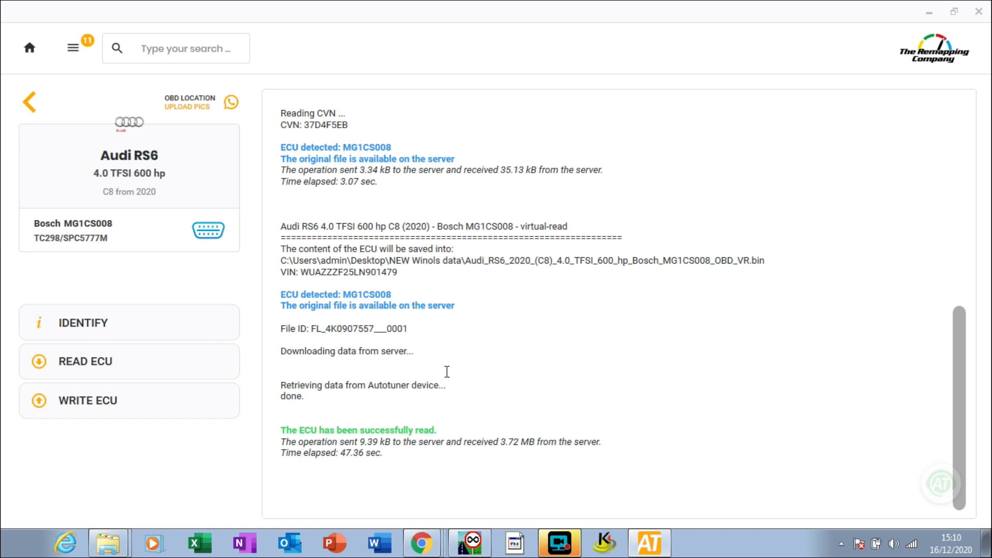
{"action": "mouse_move", "coordinate": [234, 425]}
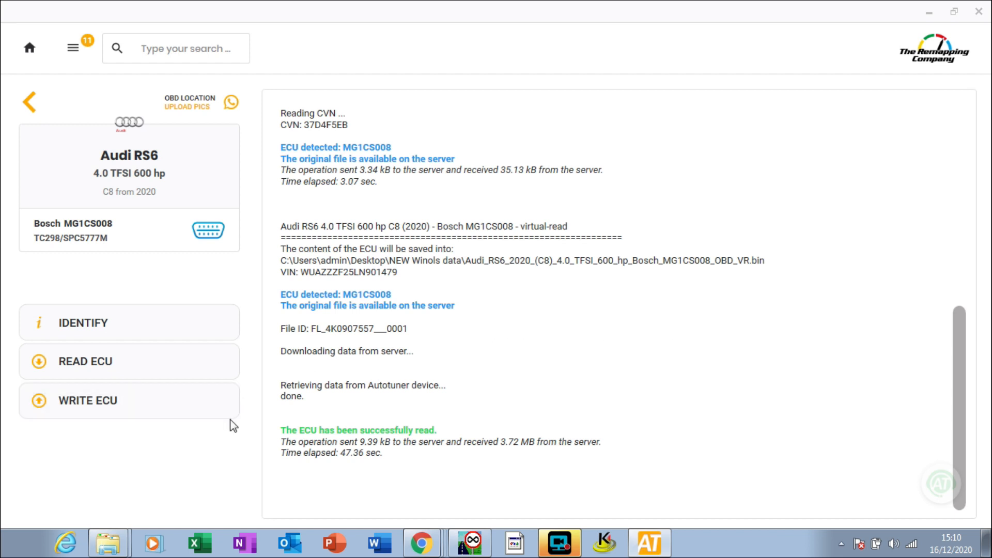
{"action": "mouse_move", "coordinate": [192, 438]}
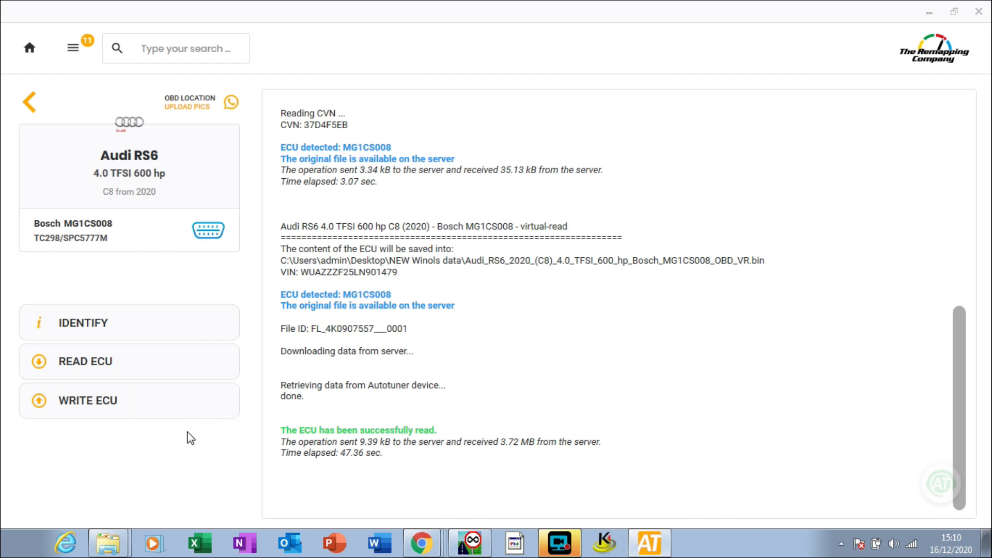
{"action": "mouse_move", "coordinate": [141, 403]}
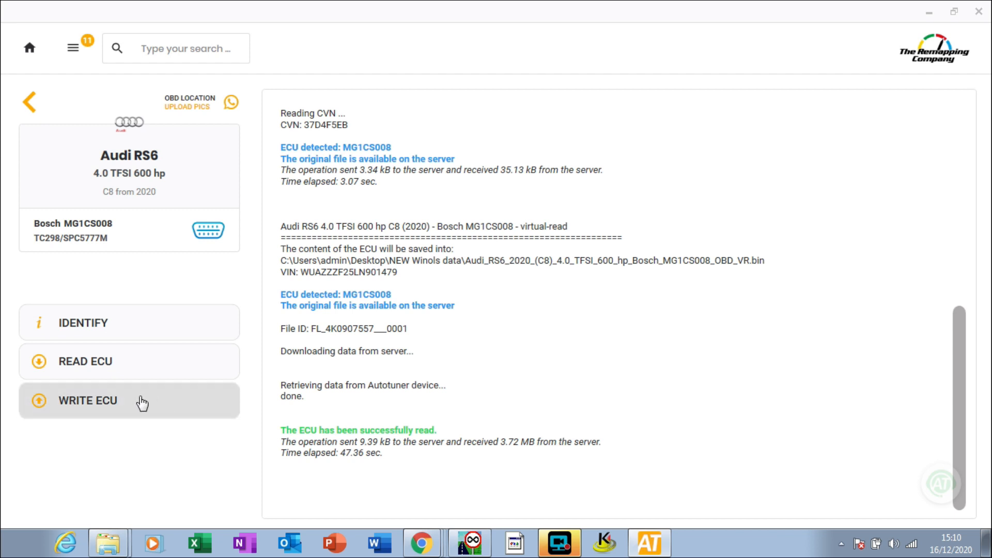
{"action": "mouse_move", "coordinate": [141, 412]}
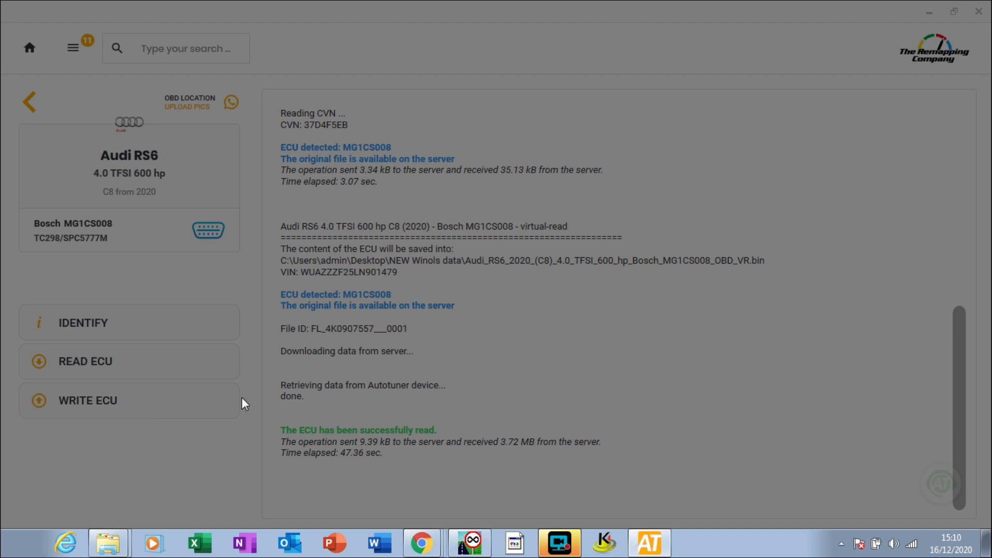
{"action": "mouse_move", "coordinate": [441, 342]}
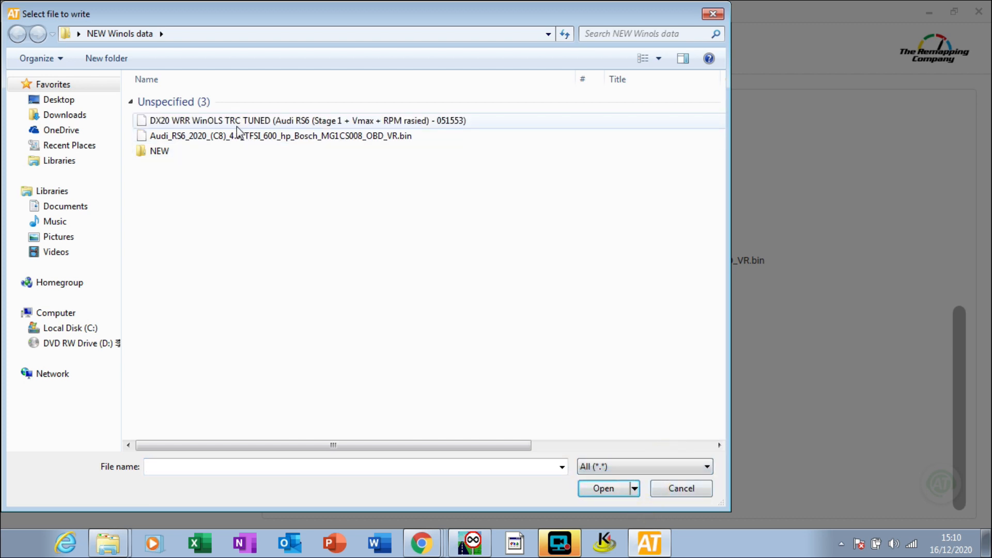
Select the DX20 WRR WinOLS TRC TUNED Stage 1 file and open it for writing.
{"action": "left_click", "coordinate": [307, 120]}
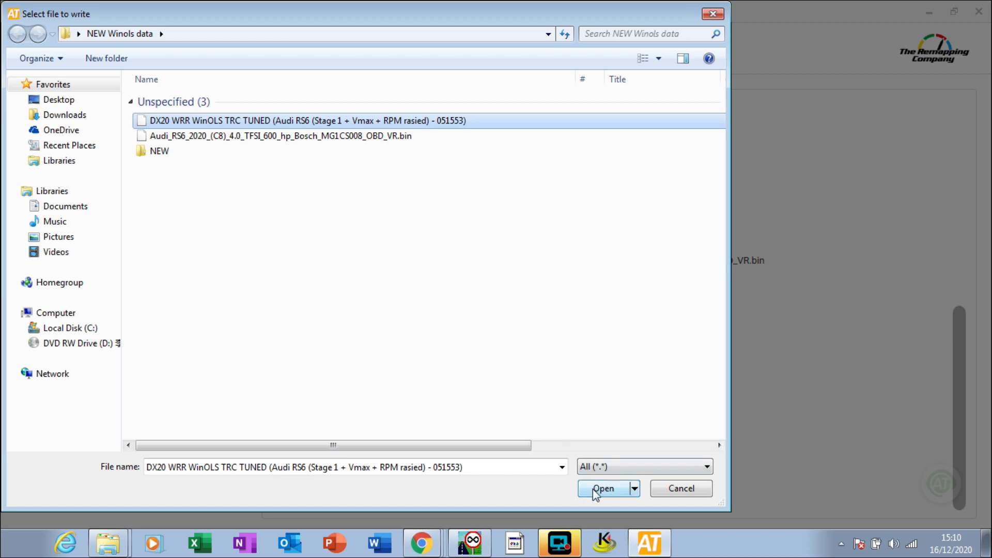
{"action": "left_click", "coordinate": [602, 487]}
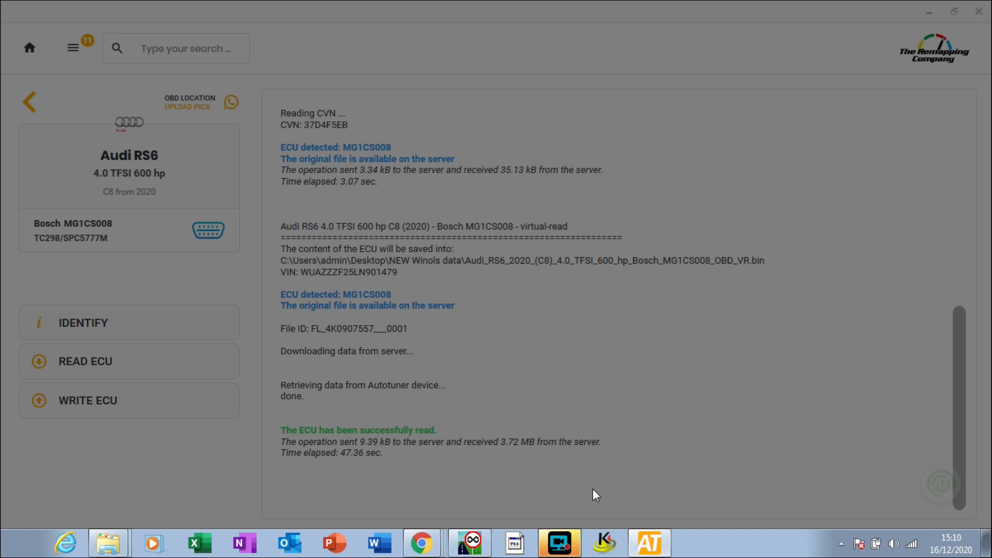
{"action": "mouse_move", "coordinate": [448, 384]}
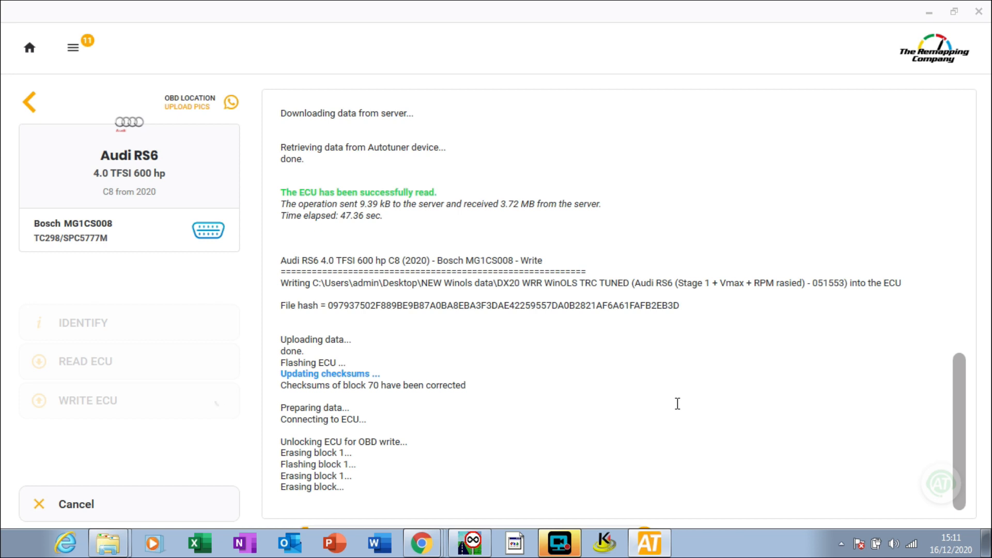
Scroll the Write log to follow flashing progress from block 1 into block 2.
{"action": "scroll", "scroll_direction": "down", "scroll_amount": 3}
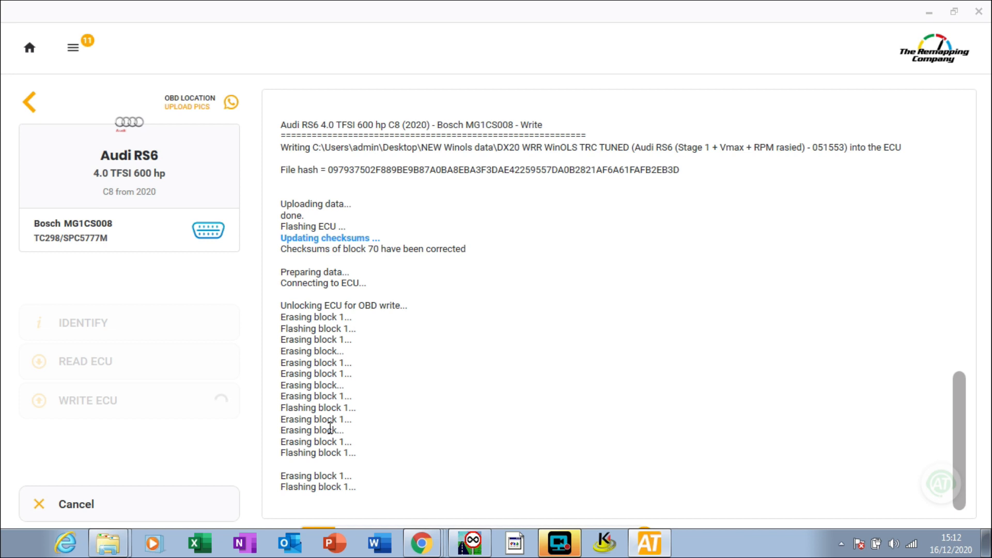
{"action": "scroll", "scroll_direction": "down", "scroll_amount": 3}
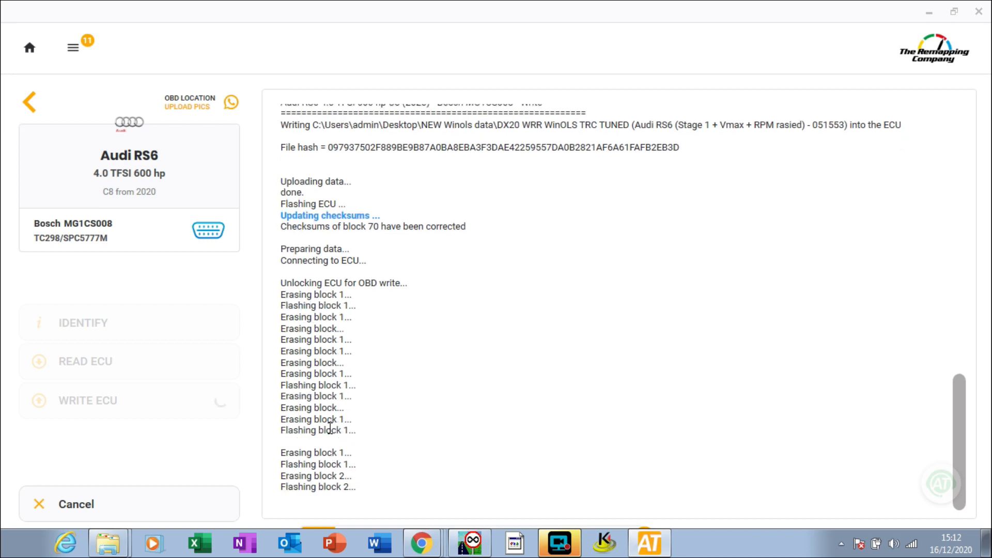